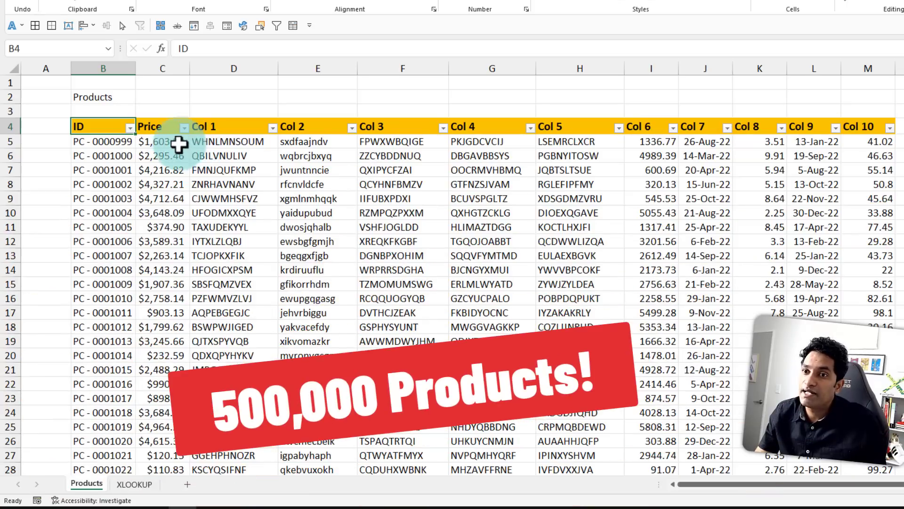
- Inspect the first product's price and ID, then move to the XLOOKUP sheet's first result row
left_click(162, 141)
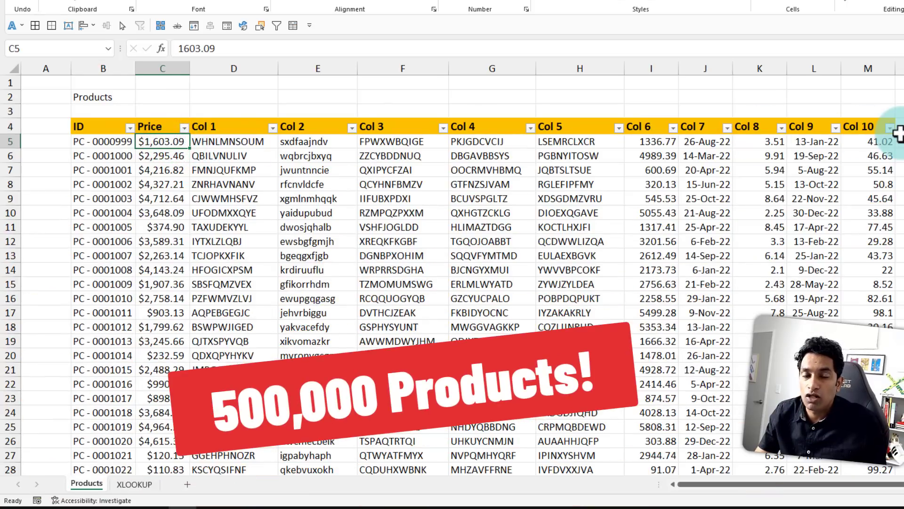
left_click(103, 141)
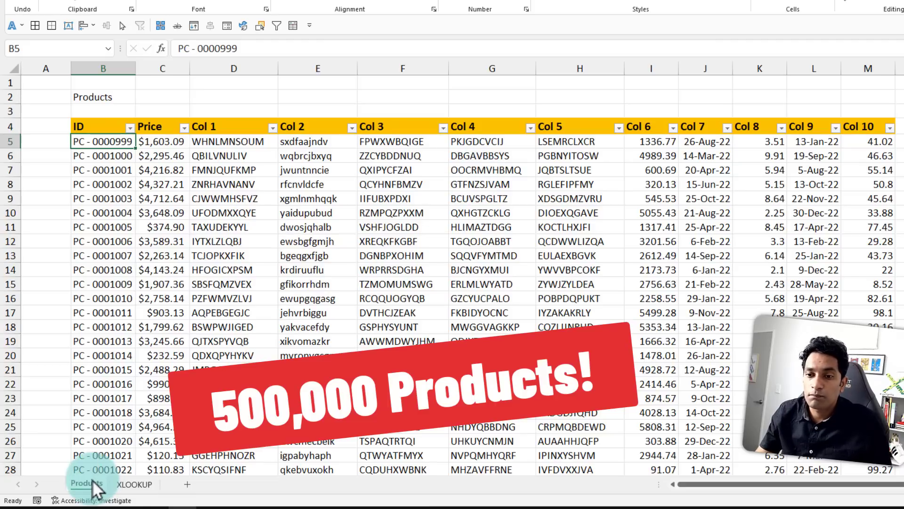
left_click(134, 483)
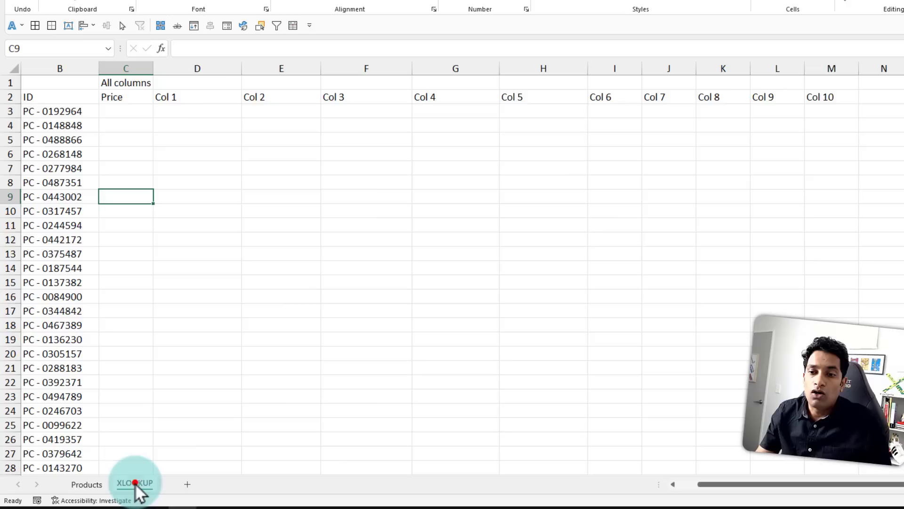
left_click(59, 111)
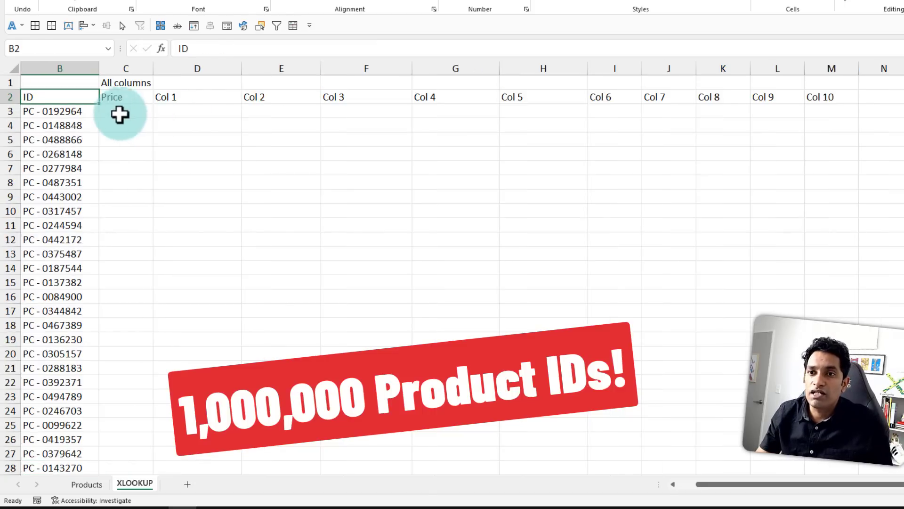
left_click(59, 111)
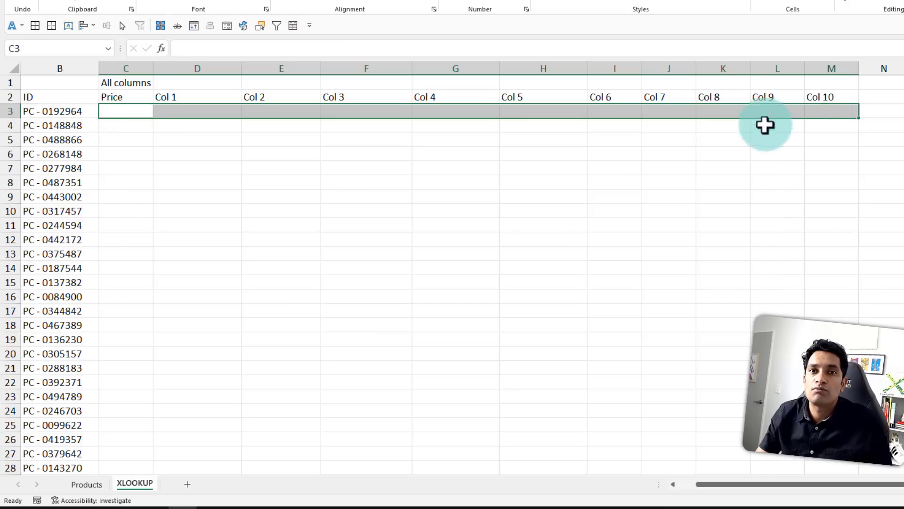
mouse_move(262, 226)
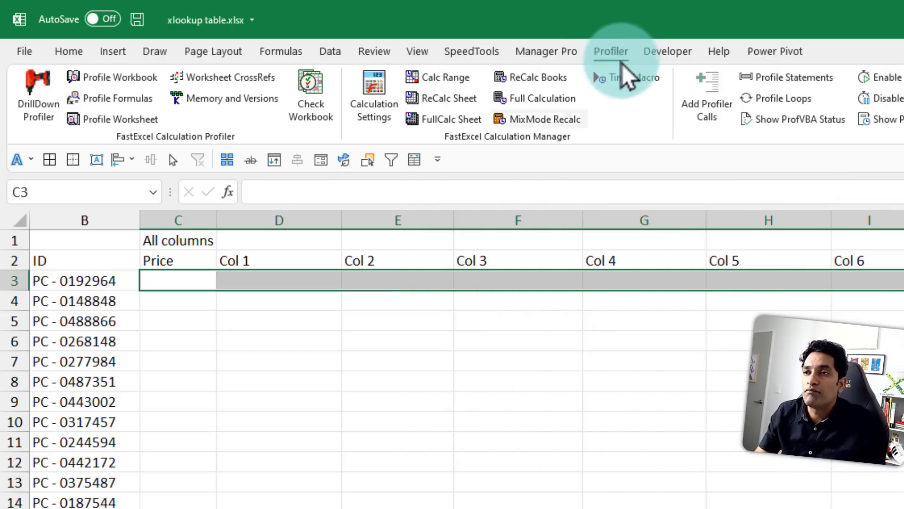
- Show the FastExcel profiling commands and choose to time formulas on the active worksheet
left_click(278, 341)
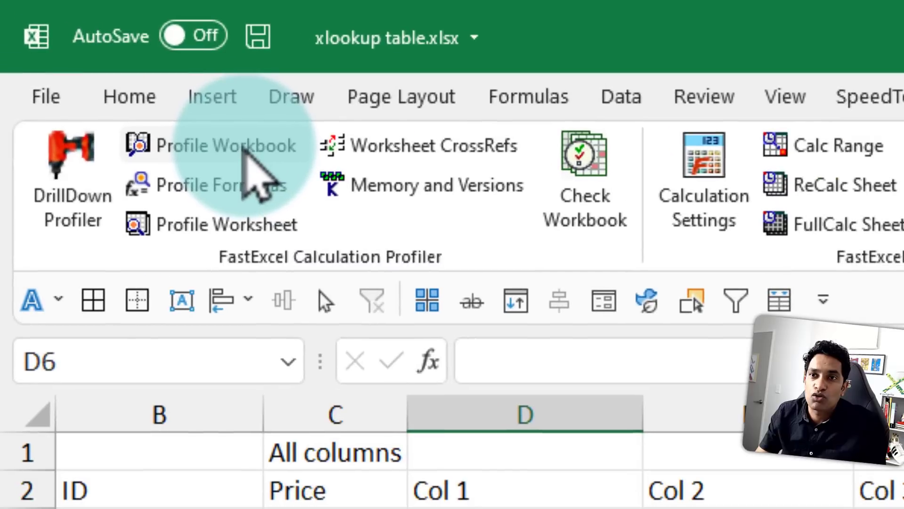
mouse_move(227, 224)
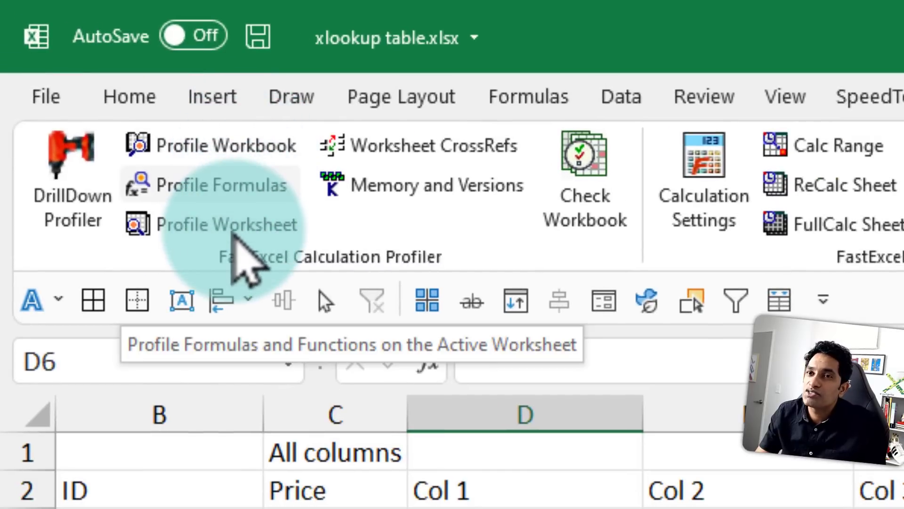
left_click(221, 185)
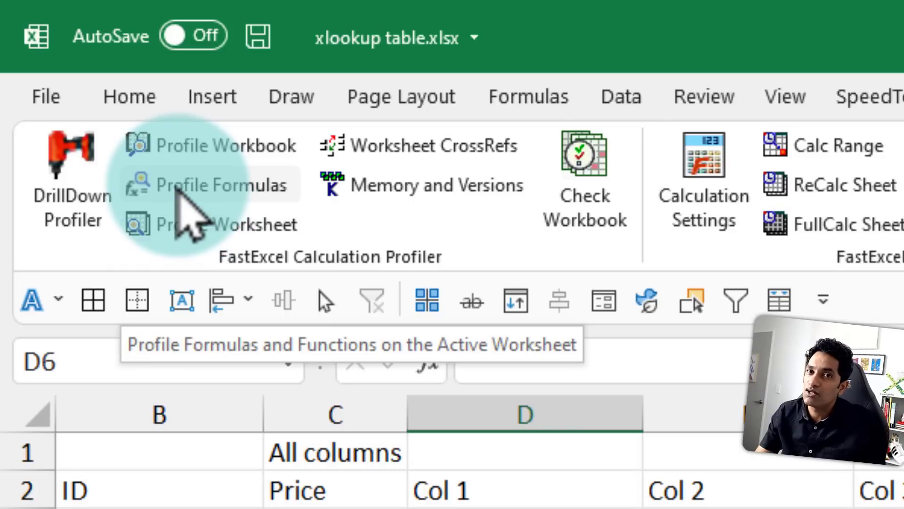
mouse_move(473, 311)
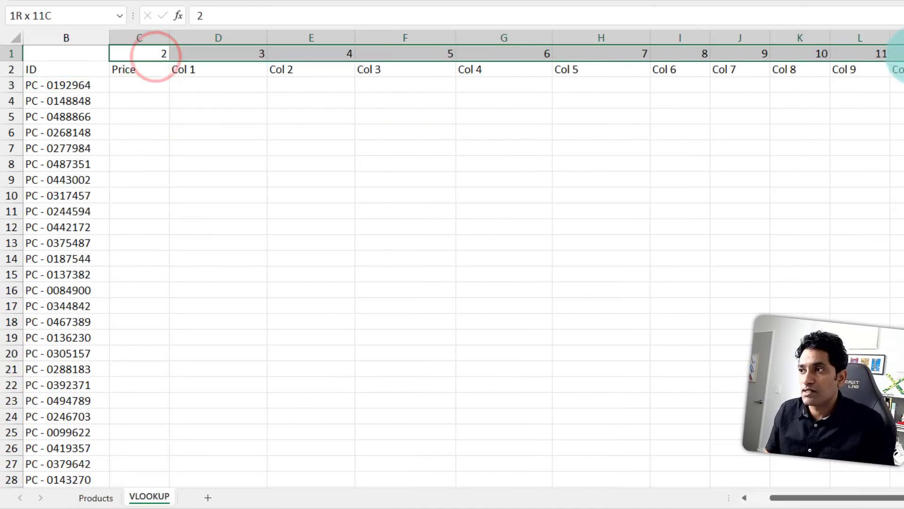
- Enter =VLOOKUP($B3,Products!$B$5:$M$500004,VLOOKUP!C$1,FALSE) across row 3 for ID PC - 0192964
left_click(139, 85)
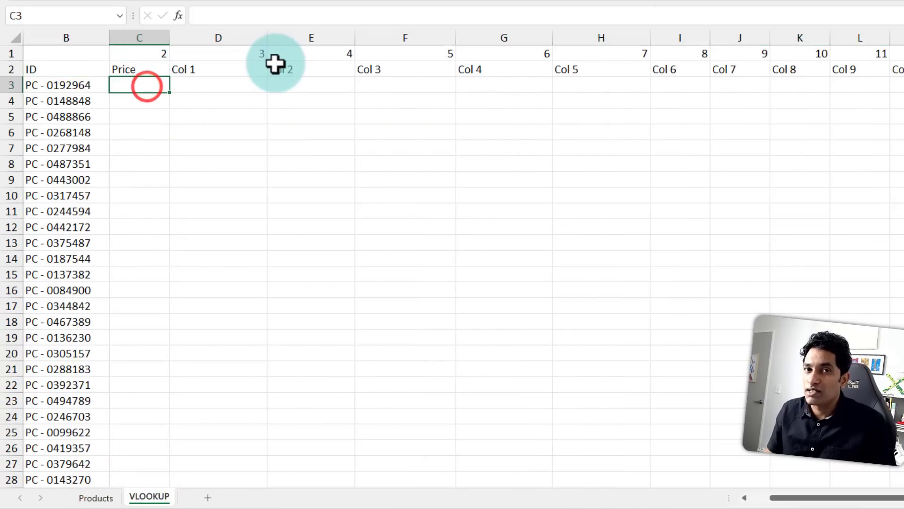
type("=vlook")
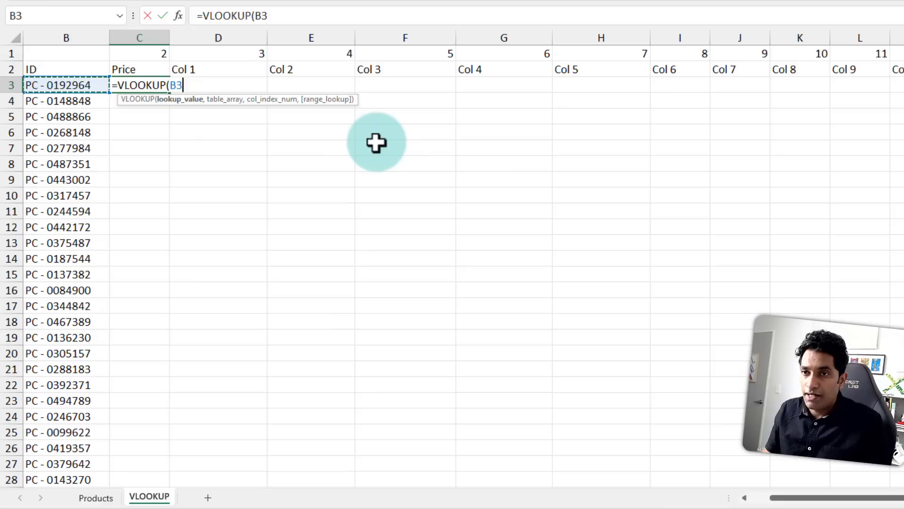
key("f4")
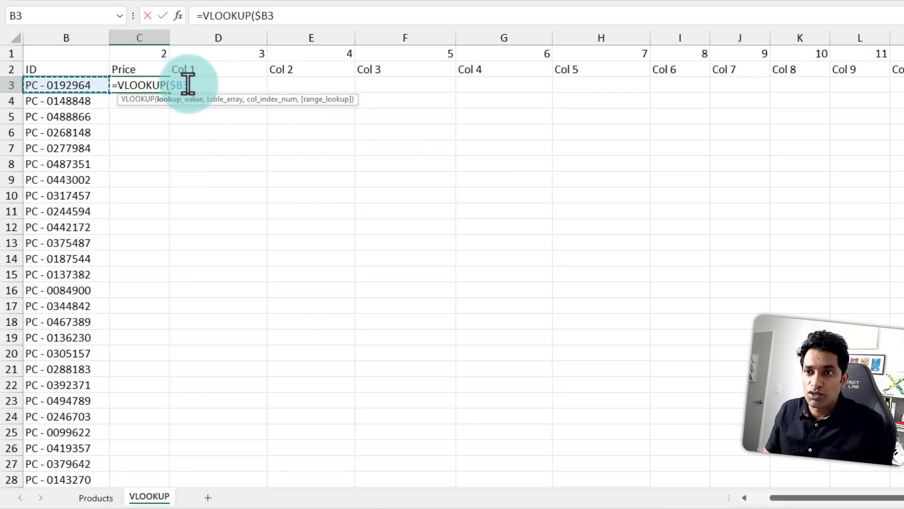
type(",")
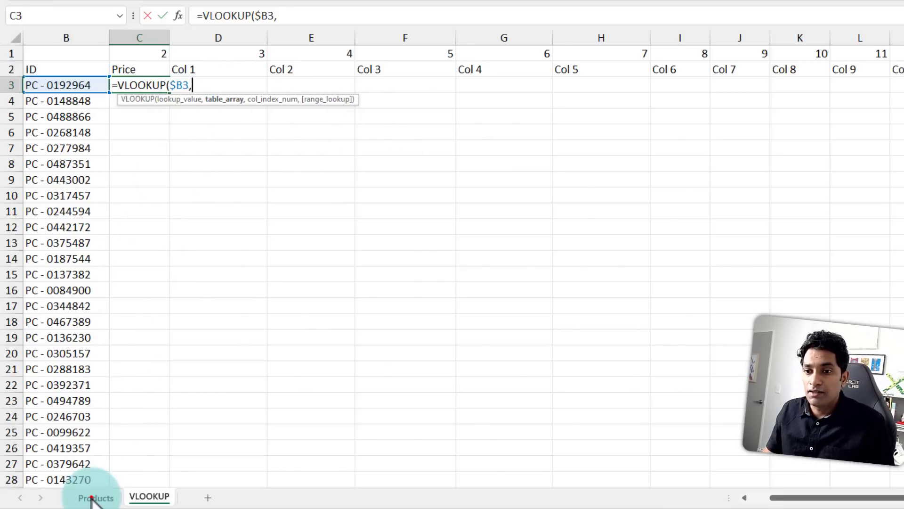
left_click(95, 496)
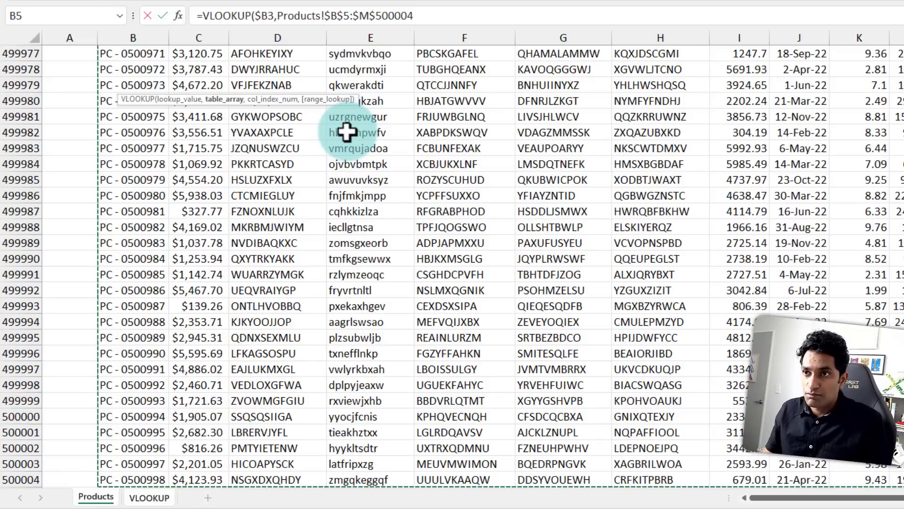
type(",VLOOKUP!C$1")
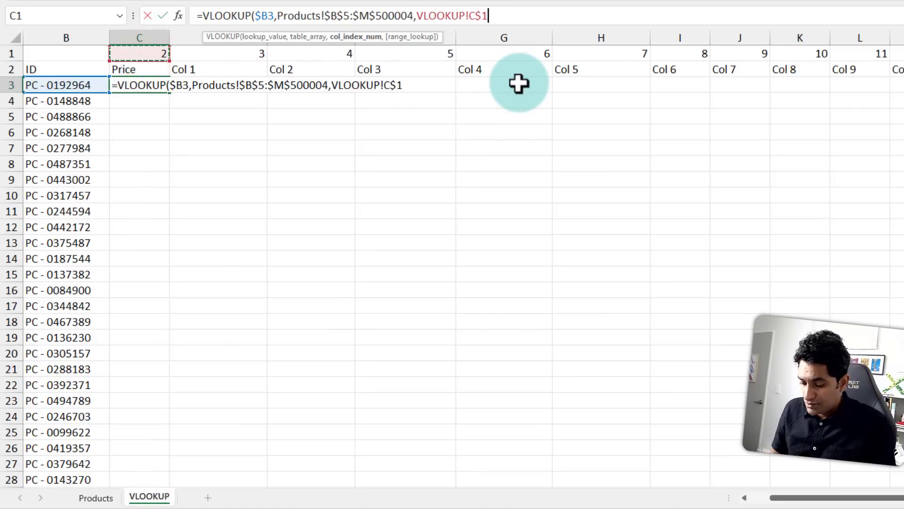
type(",false)")
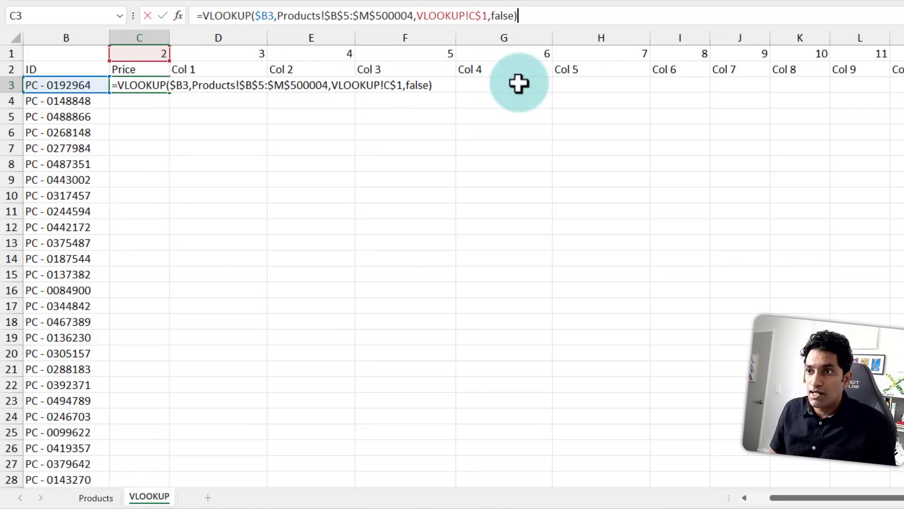
key("Enter")
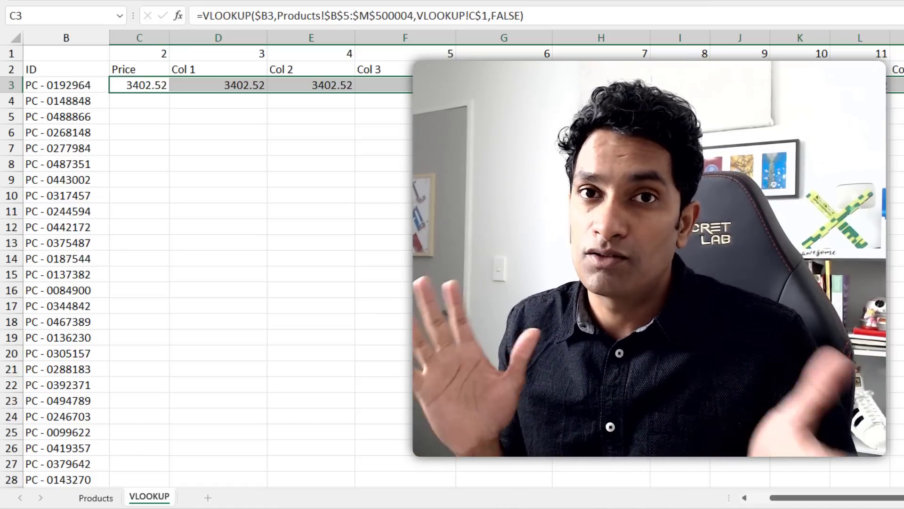
- Enter =INDEX(Products!C$5:C$500004,MATCH($B3,Products!$B$5:$B$500004,0)) in C3, returning 3402.52
left_click(158, 498)
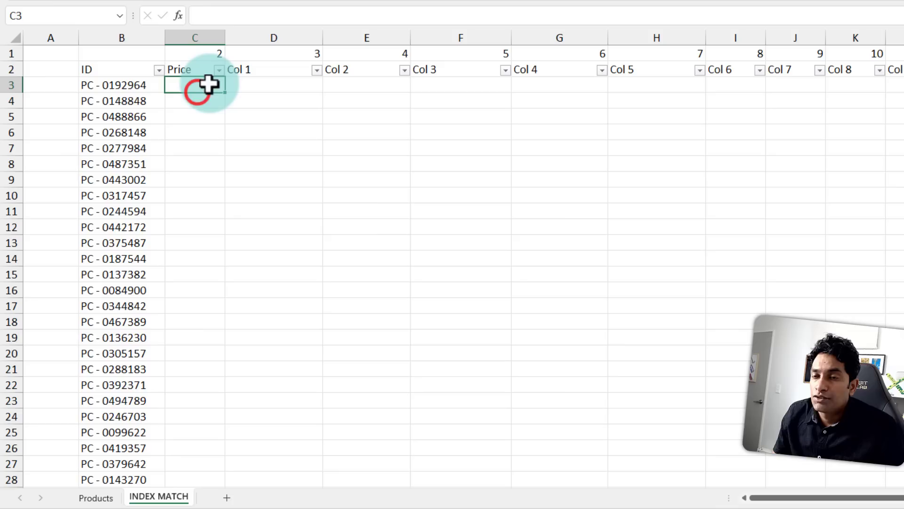
type("=index(Products!C$5:C$500004")
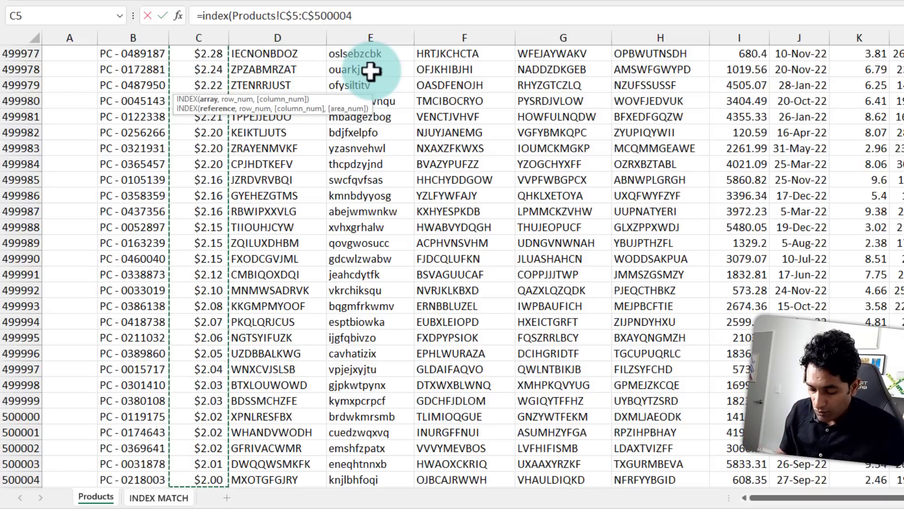
type(",match('INDEX MATCH'!B3")
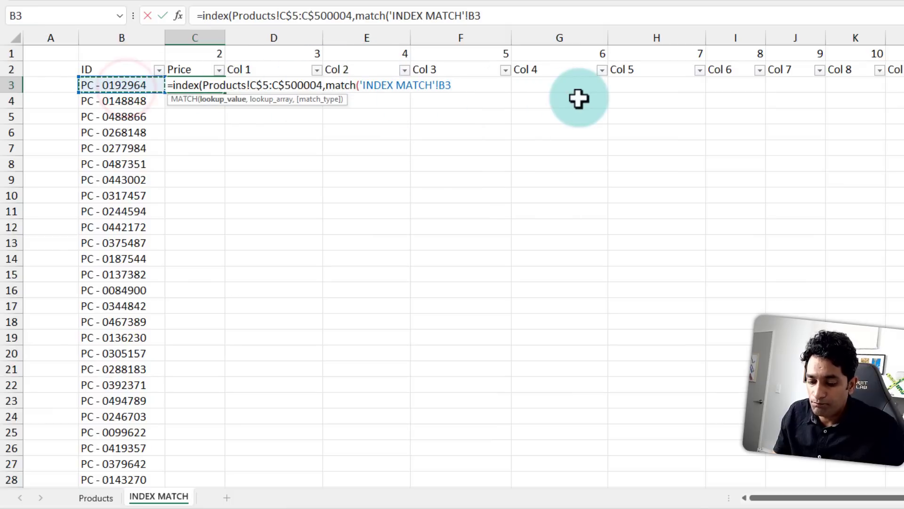
key("f4")
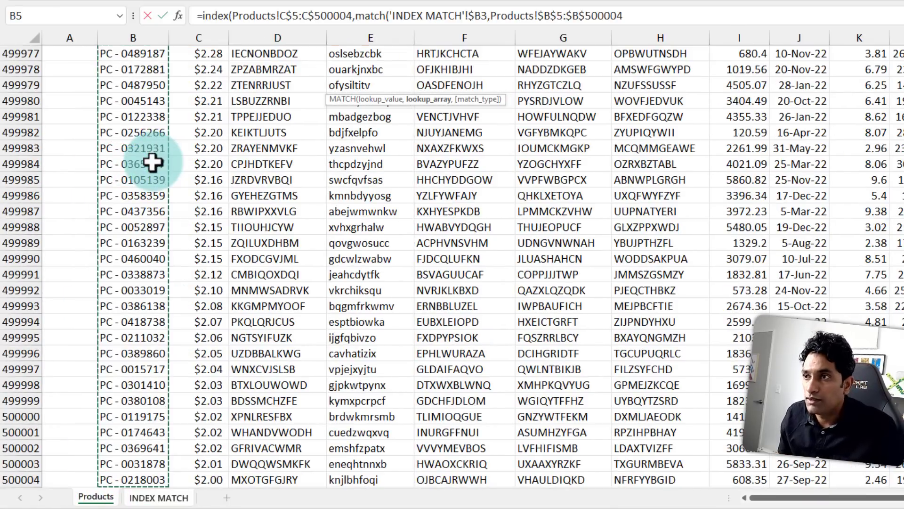
type(",0")
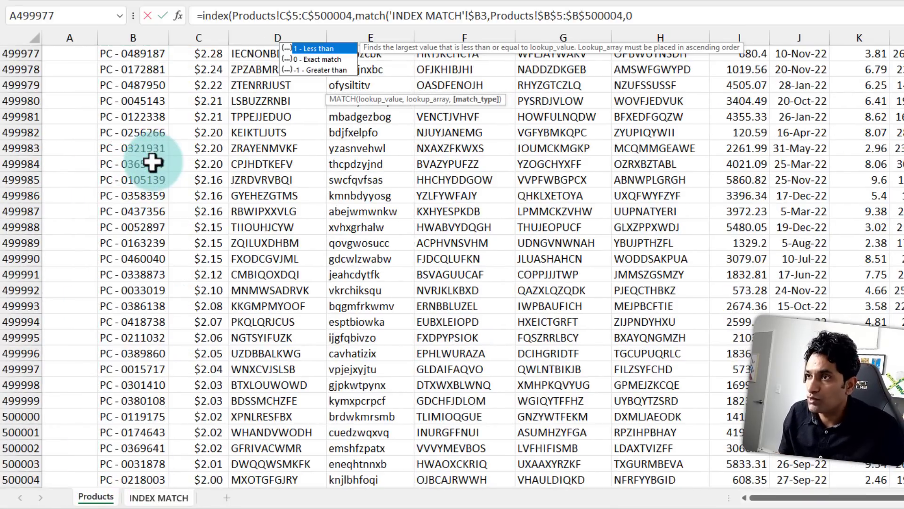
left_click(158, 497)
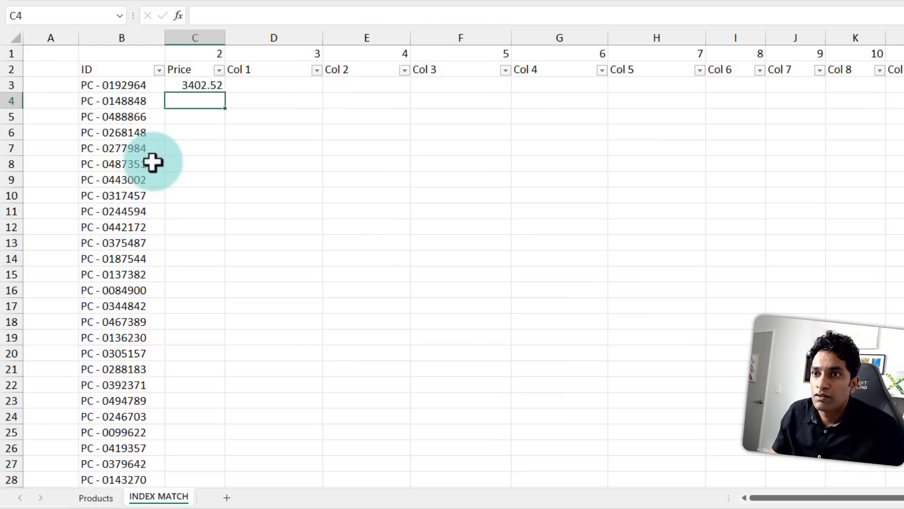
left_click(195, 84)
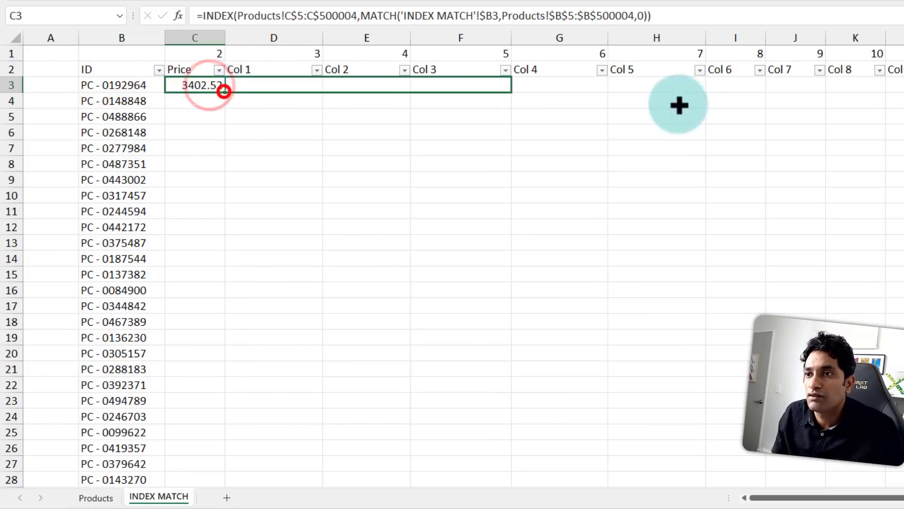
left_click_drag(222, 84, 882, 84)
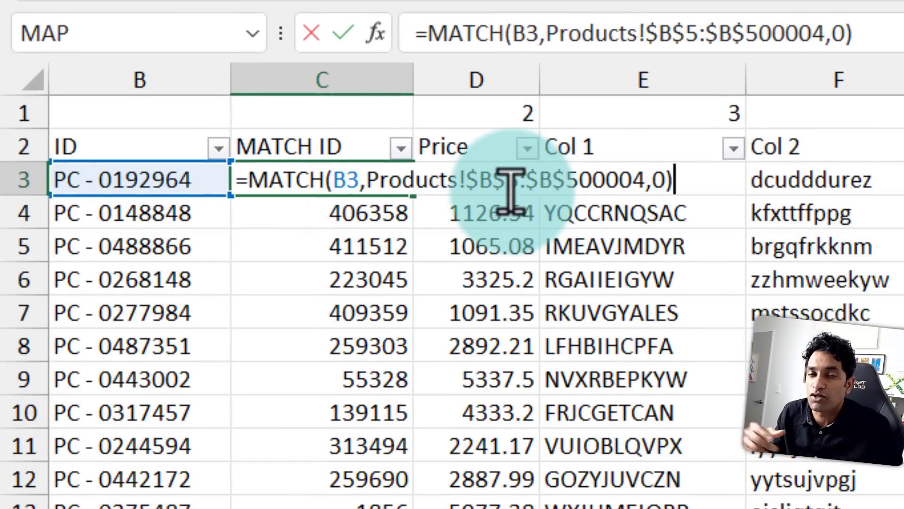
- Confirm =MATCH(B3,Products!$B$5:$B$500004,0) as the first ID's row position
key("Enter")
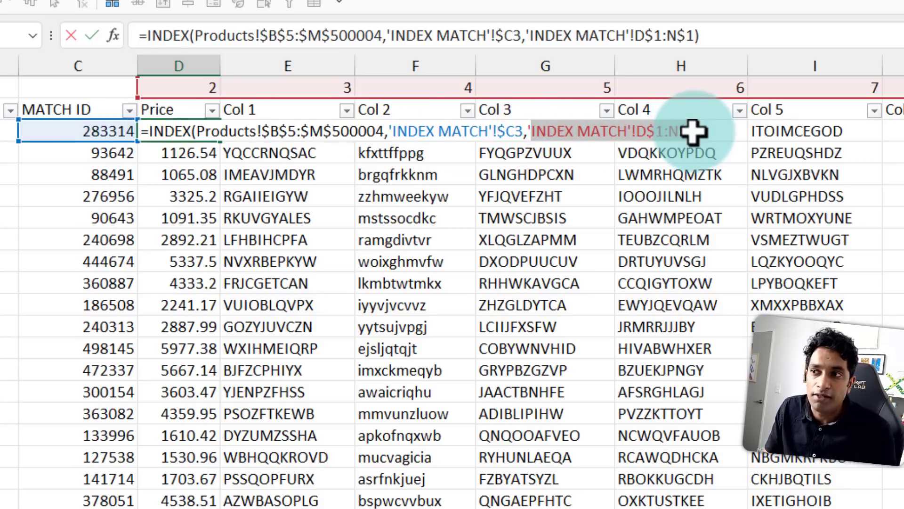
- Array-enter the single INDEX formula returning the first ID's entire row from its MATCH ID
key("ctrl+shift+enter")
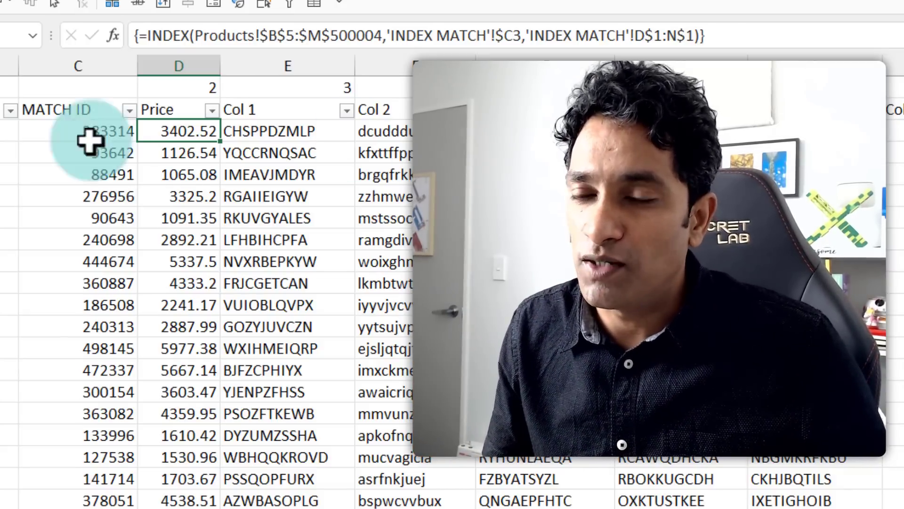
left_click(148, 496)
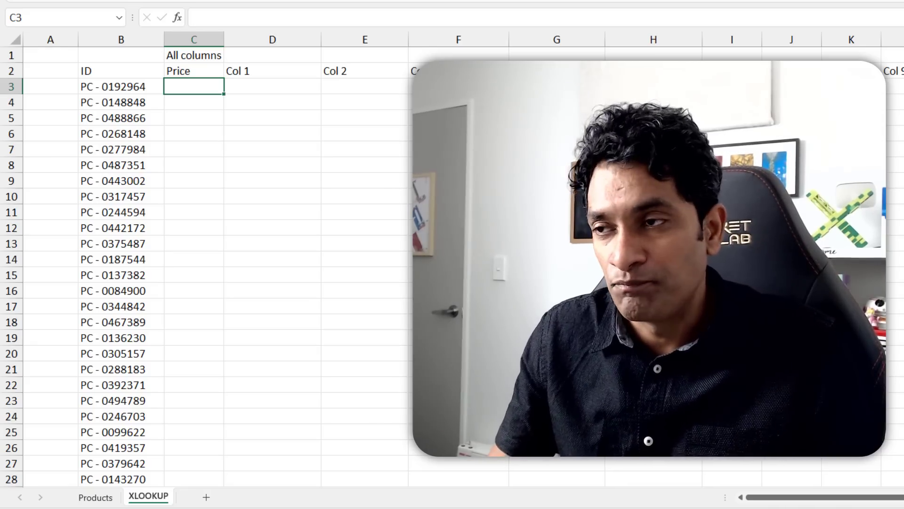
- Begin =XLOOKUP( with B3 as lookup value and head to the Products sheet for ranges
type("=xlo")
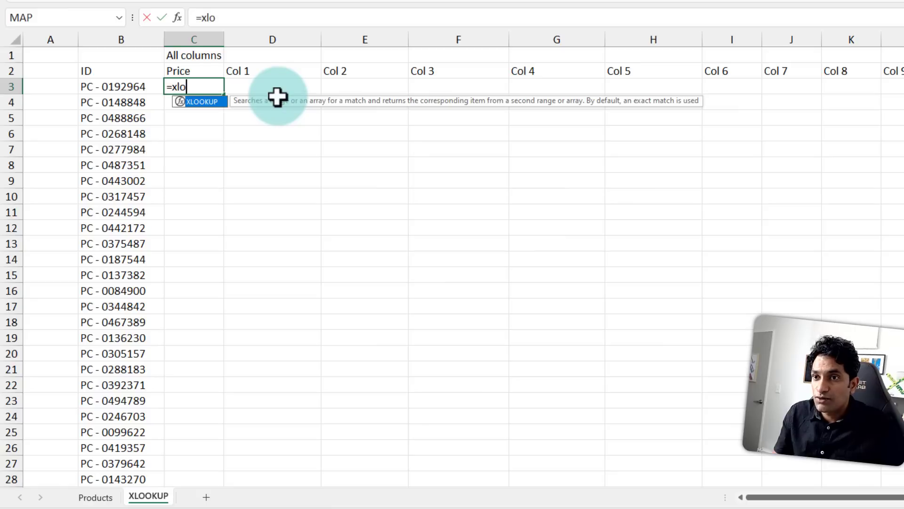
left_click(121, 86)
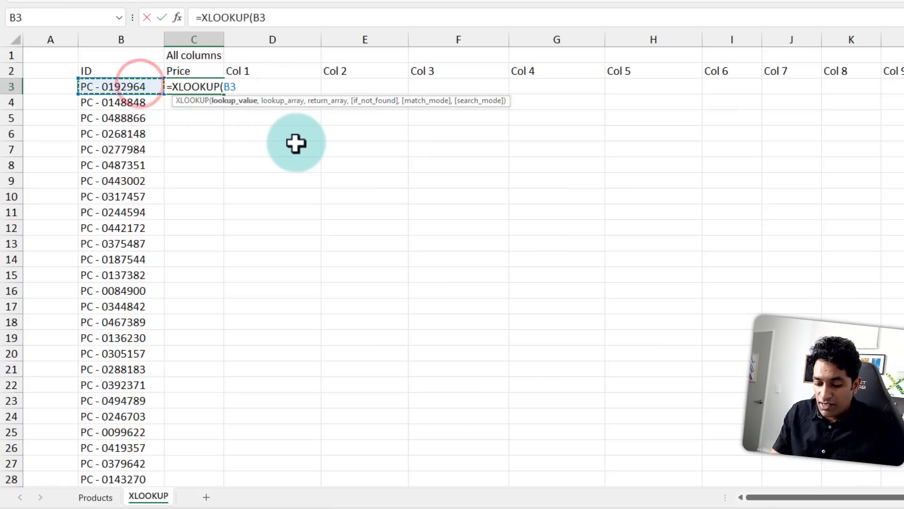
left_click(95, 496)
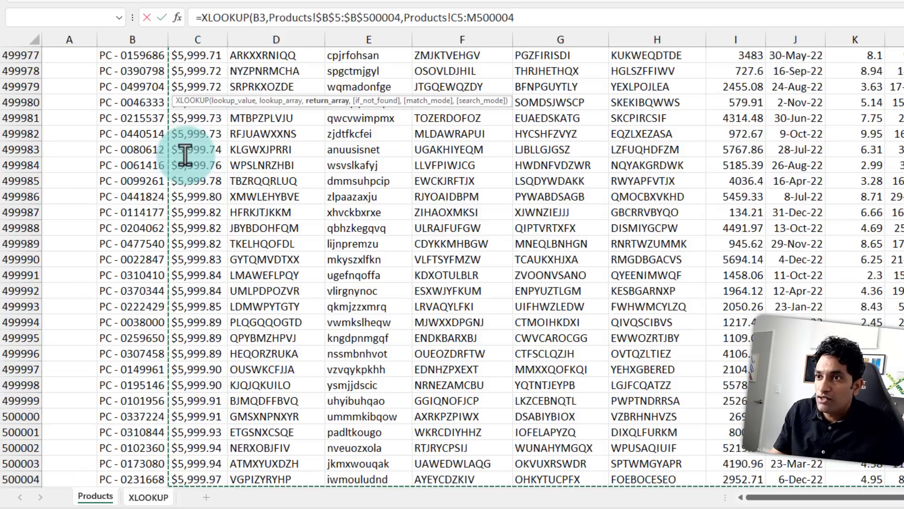
mouse_move(539, 20)
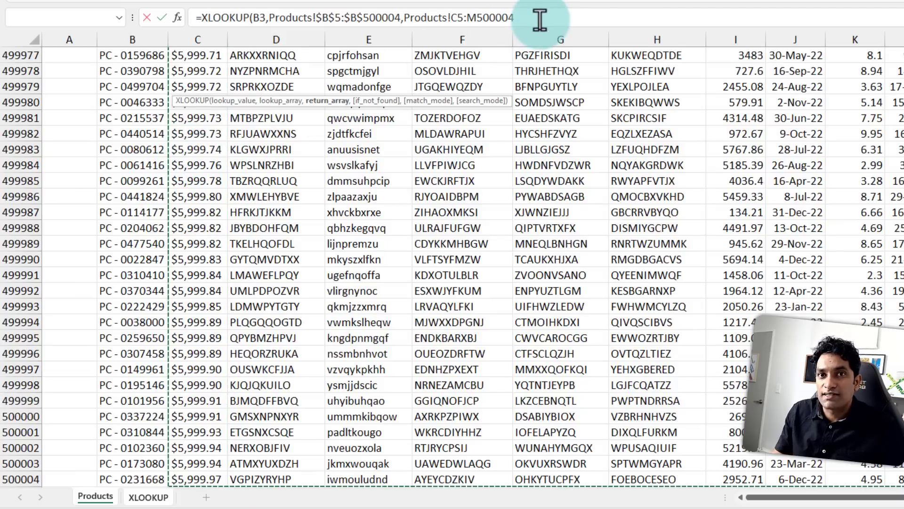